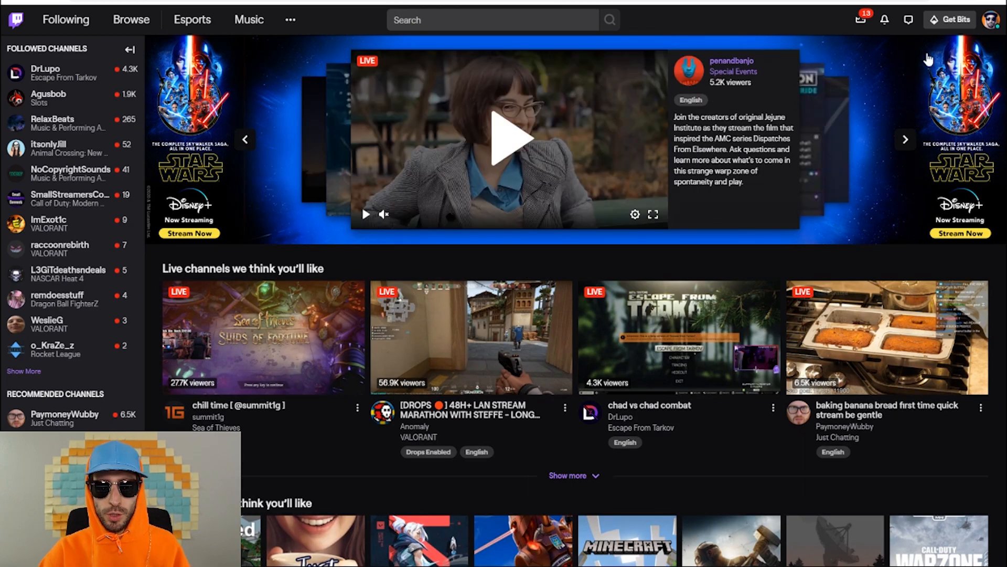
Reach the Channel Points settings page from the Creator Dashboard's Community menu
click(989, 18)
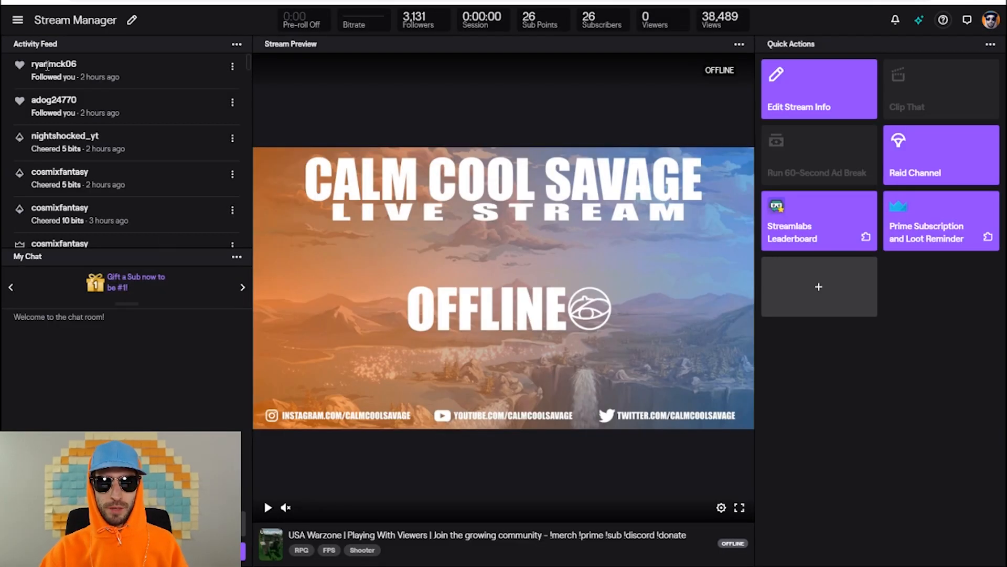
click(18, 20)
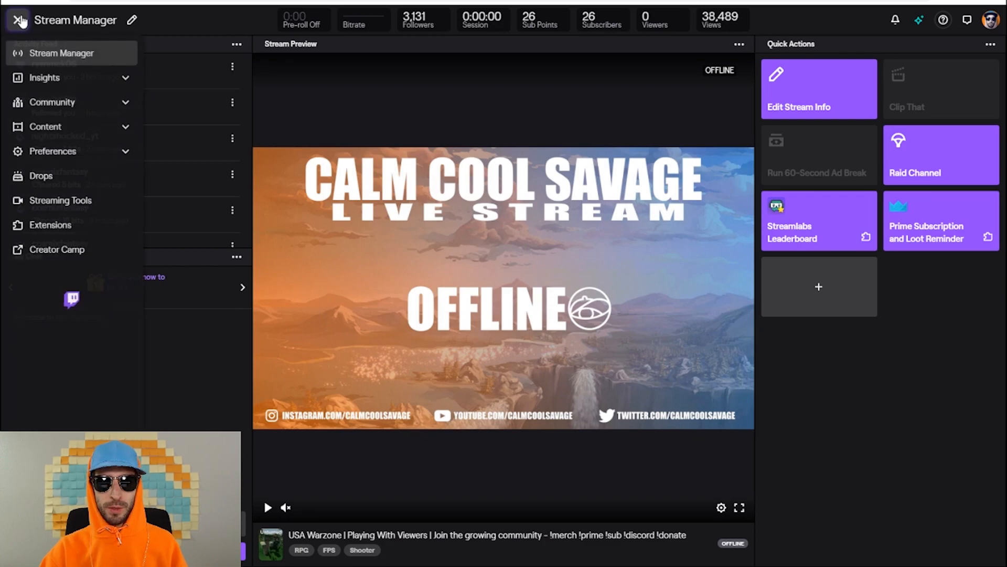
click(53, 102)
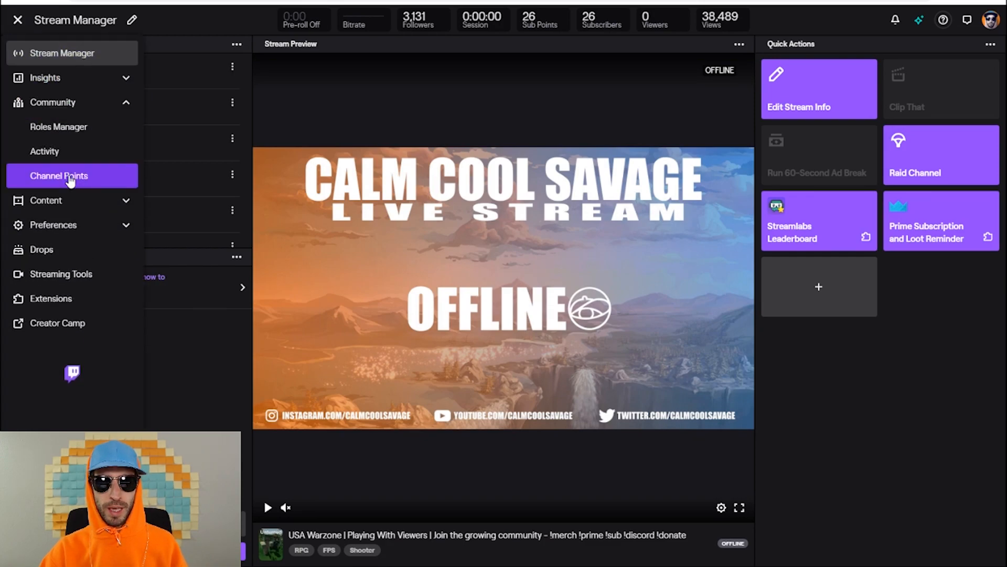
click(57, 176)
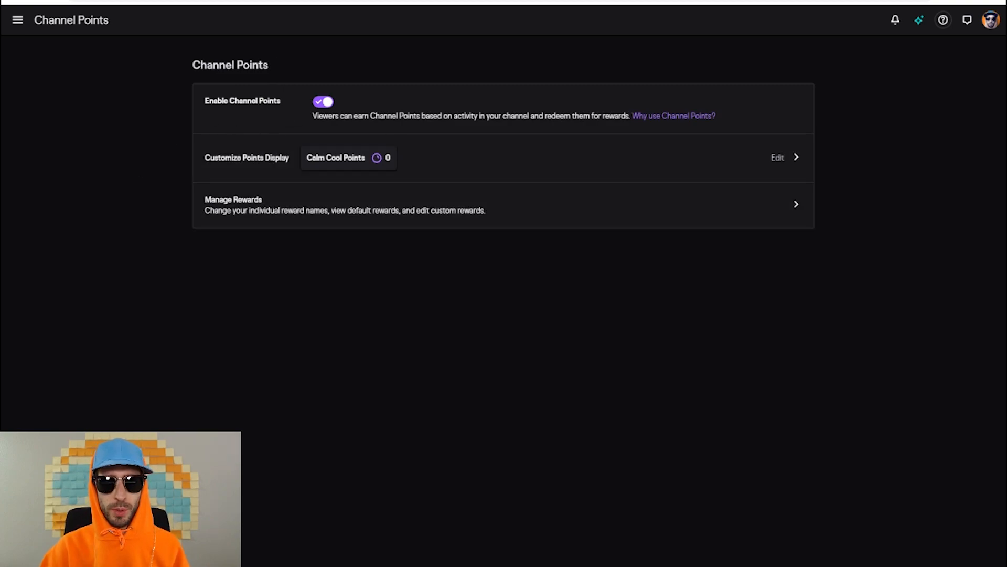
mouse_move(793, 164)
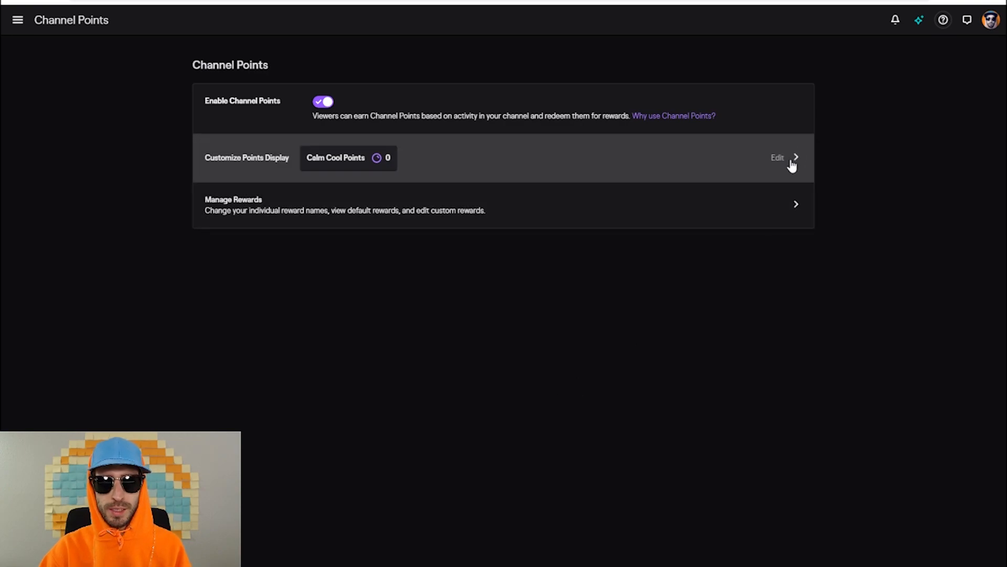
Begin editing the points display, entering 'Calm Cool' as the points' name
click(777, 157)
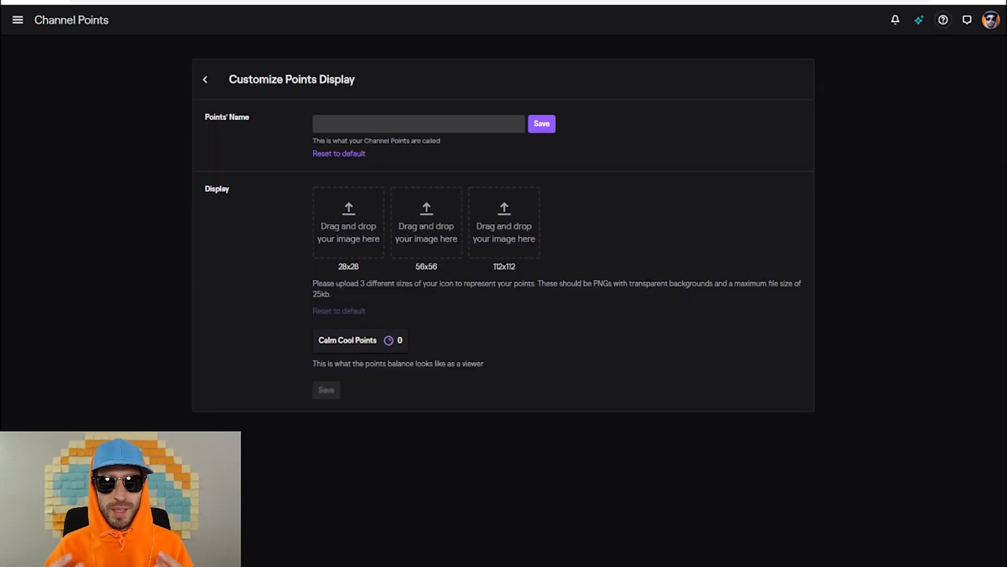
click(420, 124)
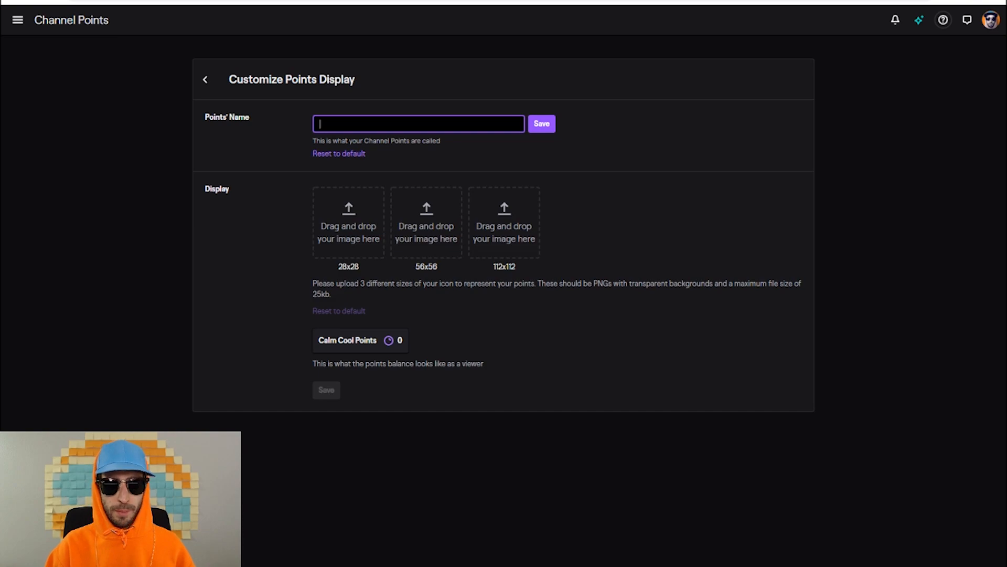
text(Calm Cool)
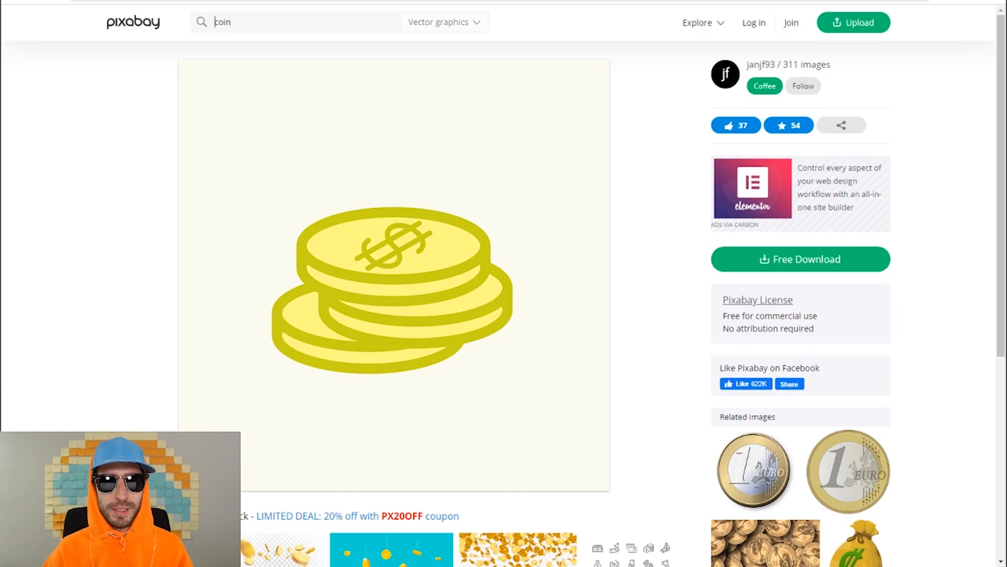
Download the free stacked-coins vector graphic from Pixabay
click(800, 259)
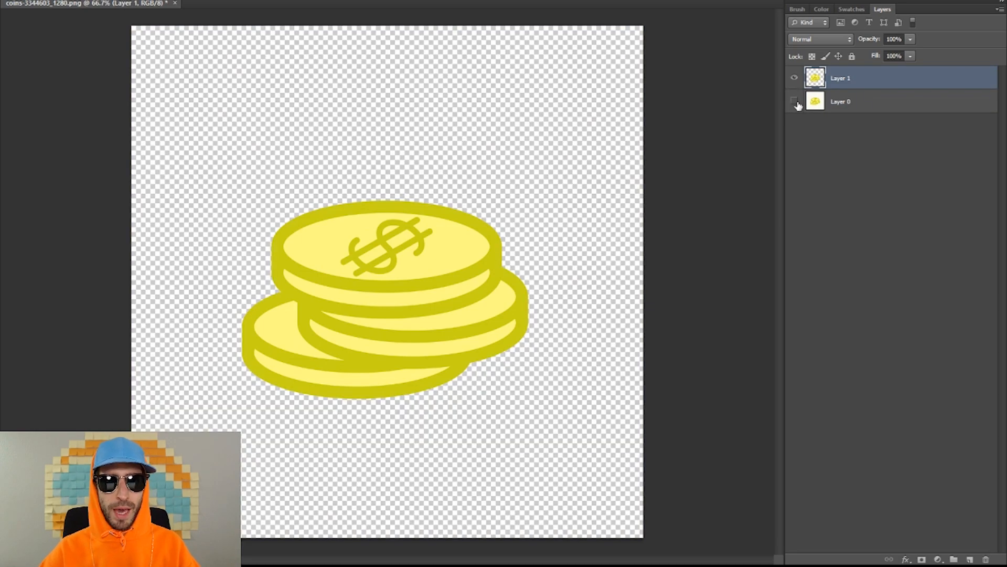
Hide the original background layer so only the cut-out coins show over transparency
click(793, 102)
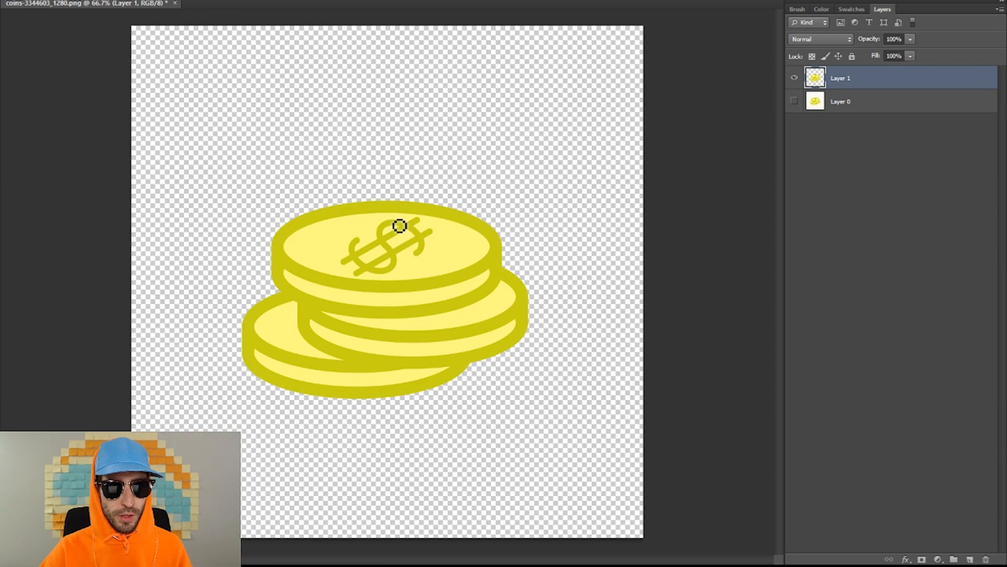
mouse_move(390, 279)
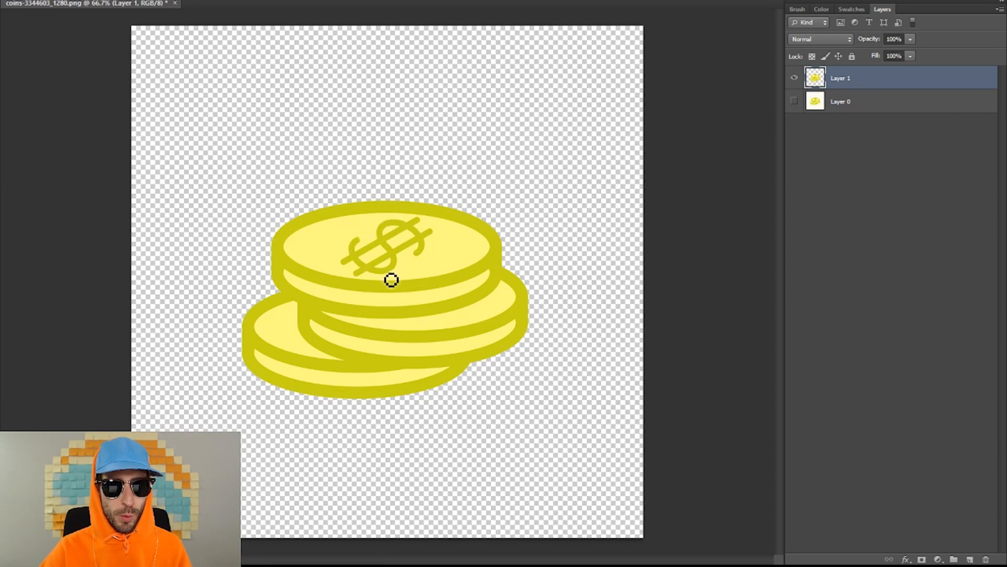
mouse_move(410, 300)
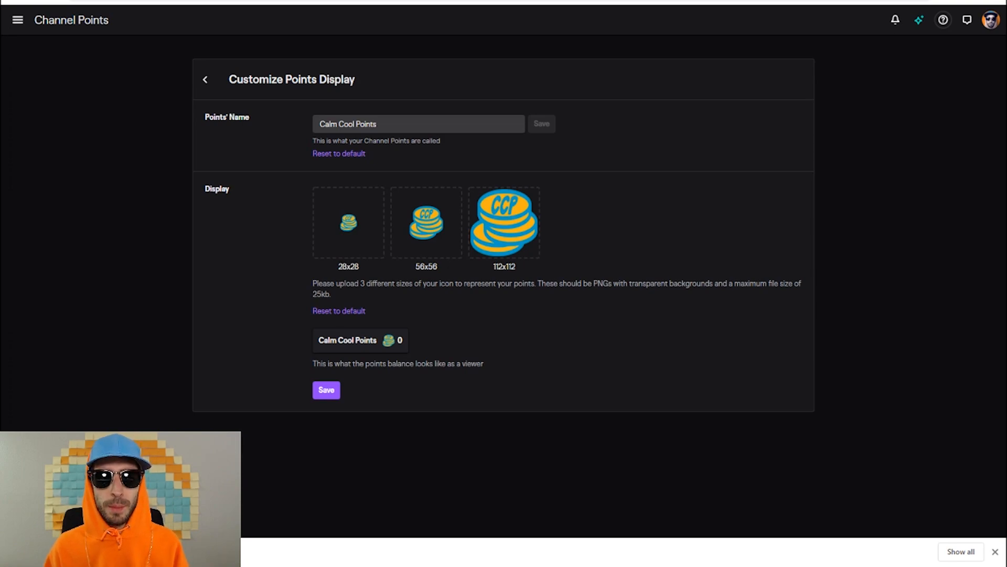
mouse_move(287, 466)
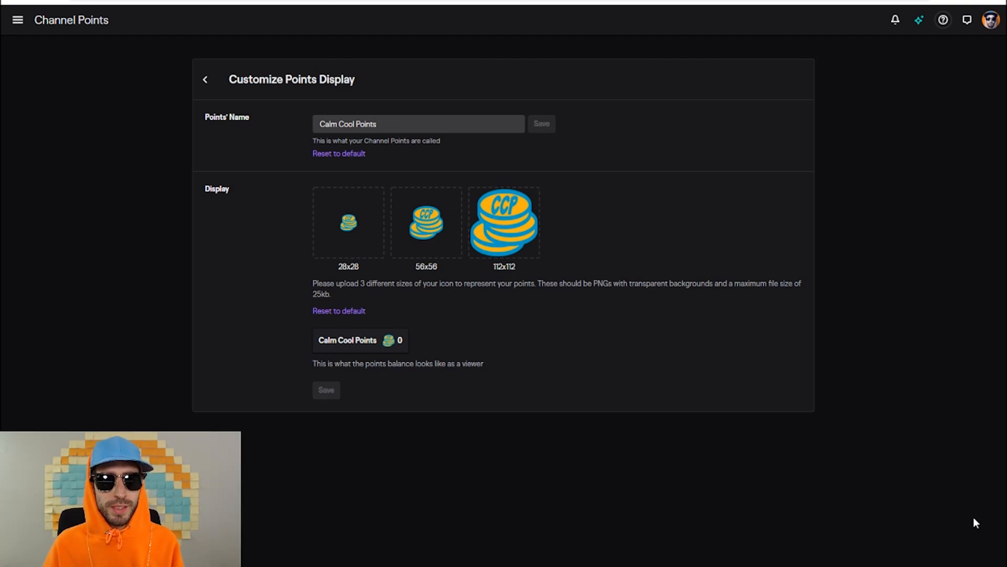
Upload the CCP coin PNGs and save Calm Cool Points as the points name
click(204, 80)
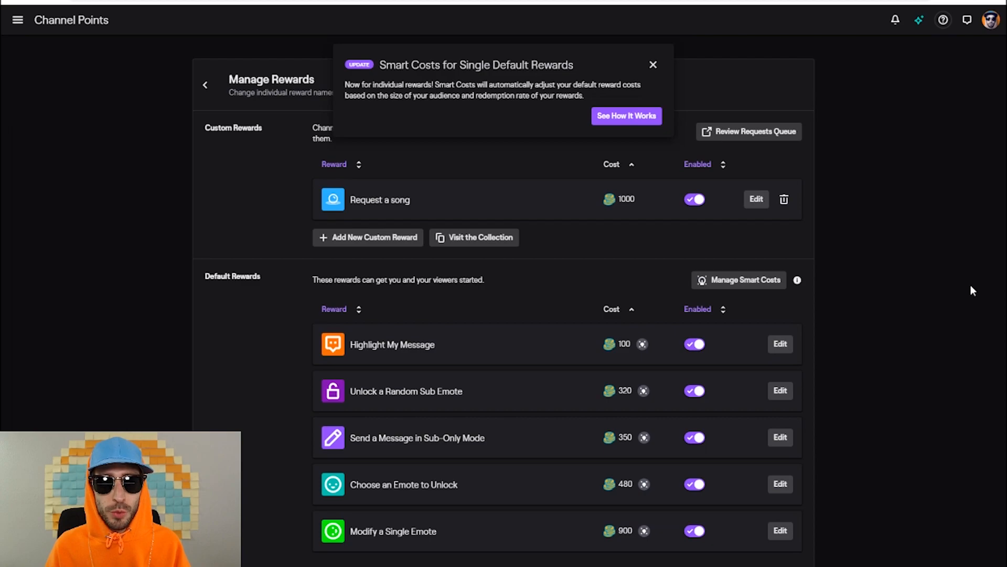
Dismiss the Smart Costs popup and start a new custom reward
click(738, 279)
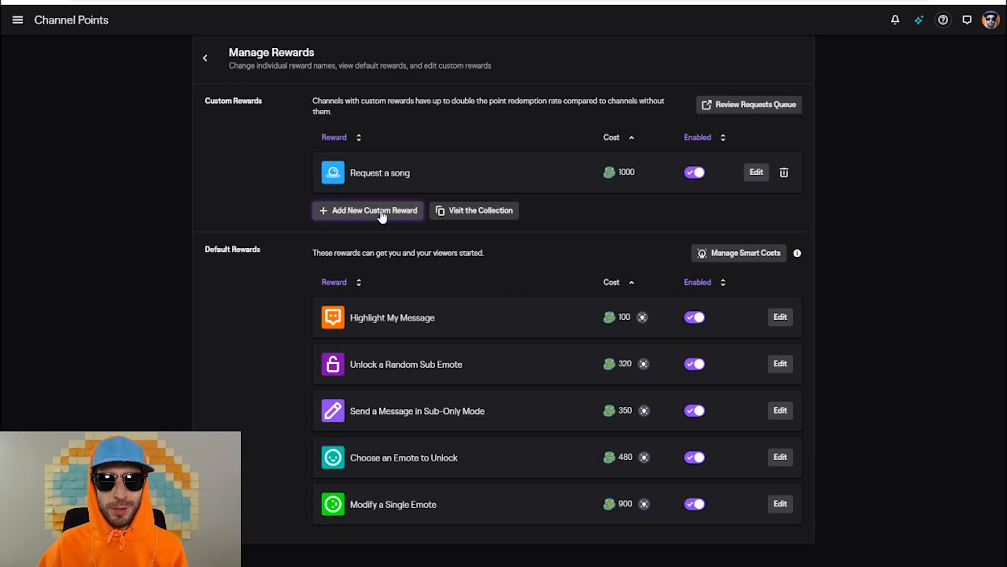
click(367, 210)
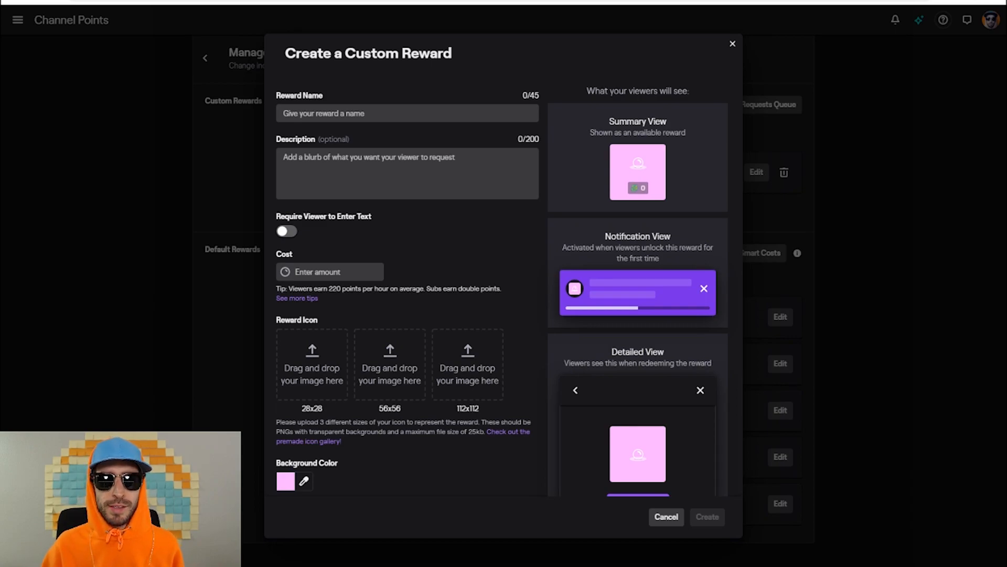
Name the reward Calm Cool Water with its description and a 200-point cost
text(Calm Cool)
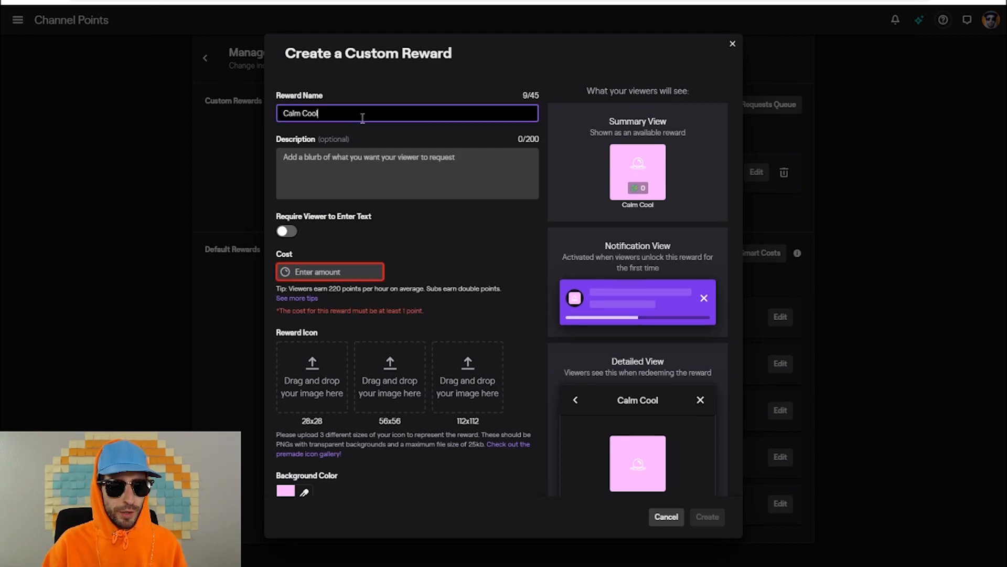
text(Calm Cool drink calm cool water.)
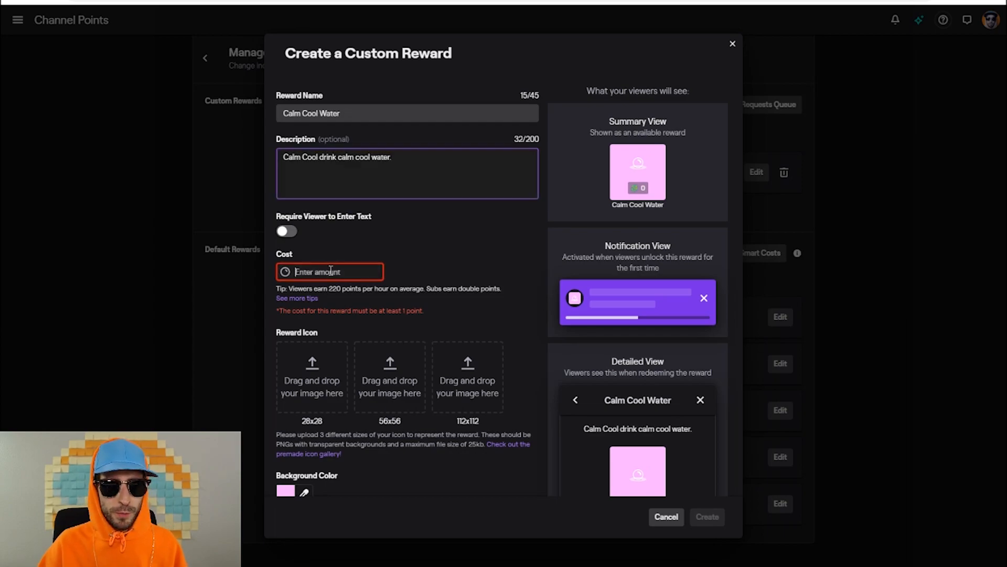
text(200)
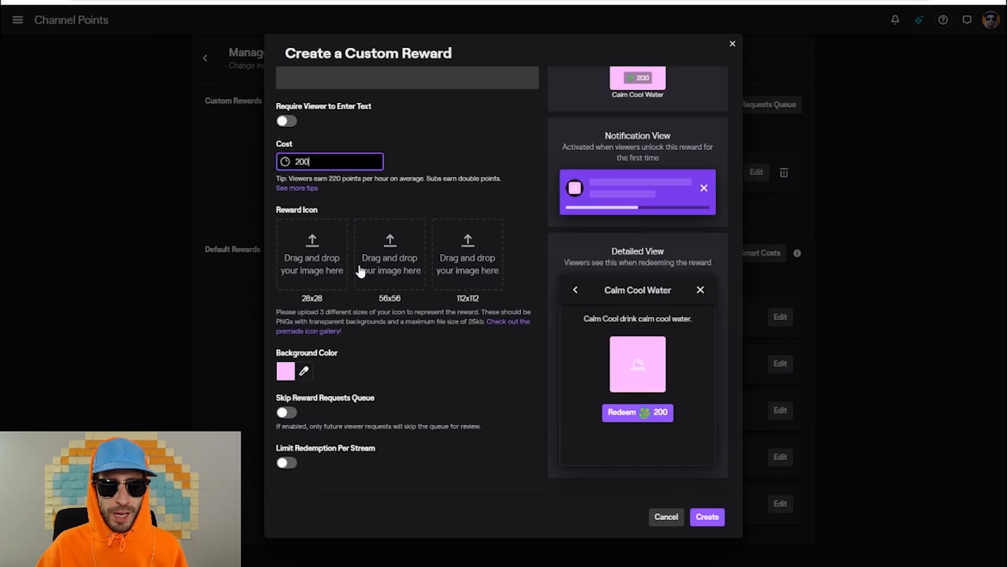
mouse_move(412, 282)
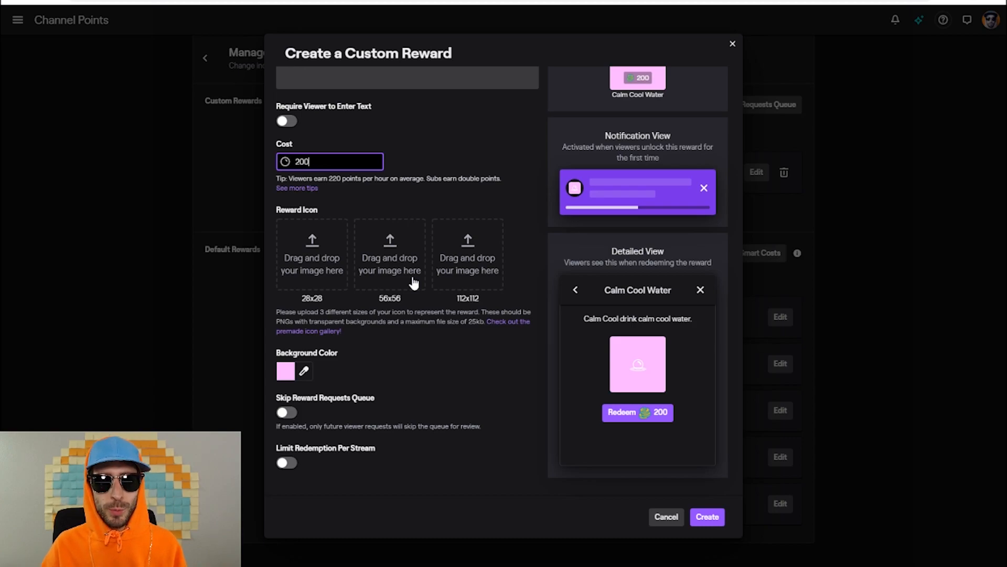
Give the reward a blue background colour and confirm the form
click(286, 371)
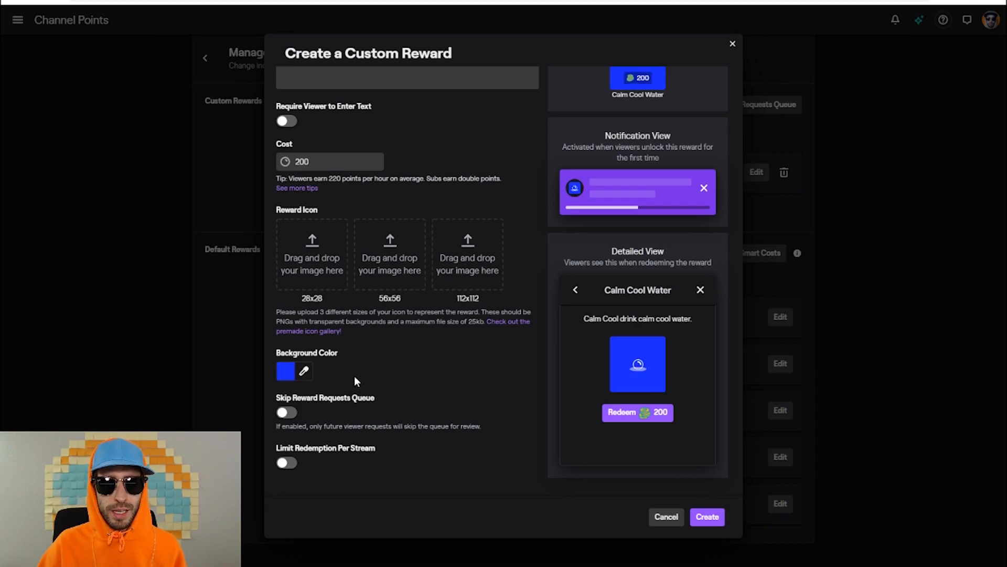
click(285, 371)
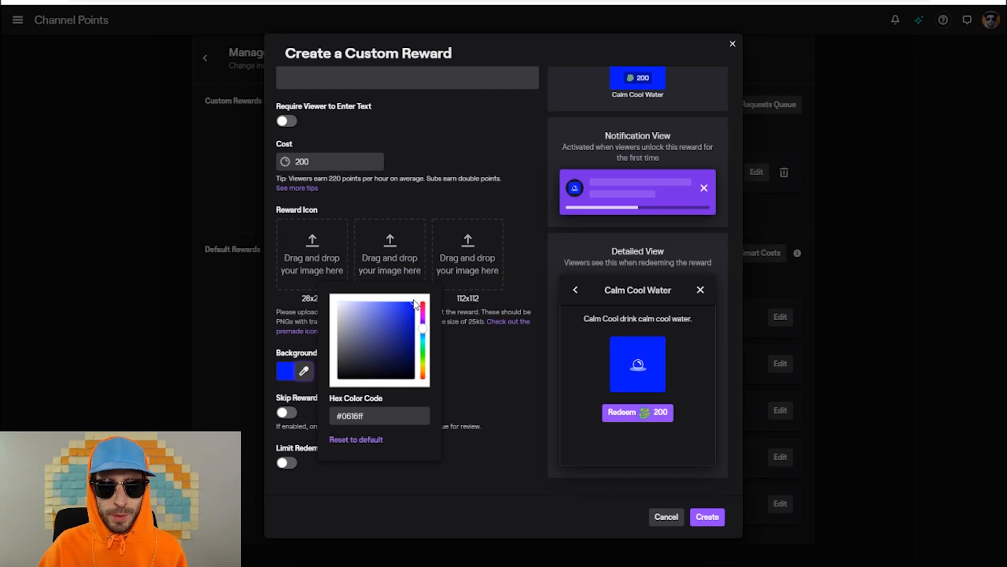
click(577, 469)
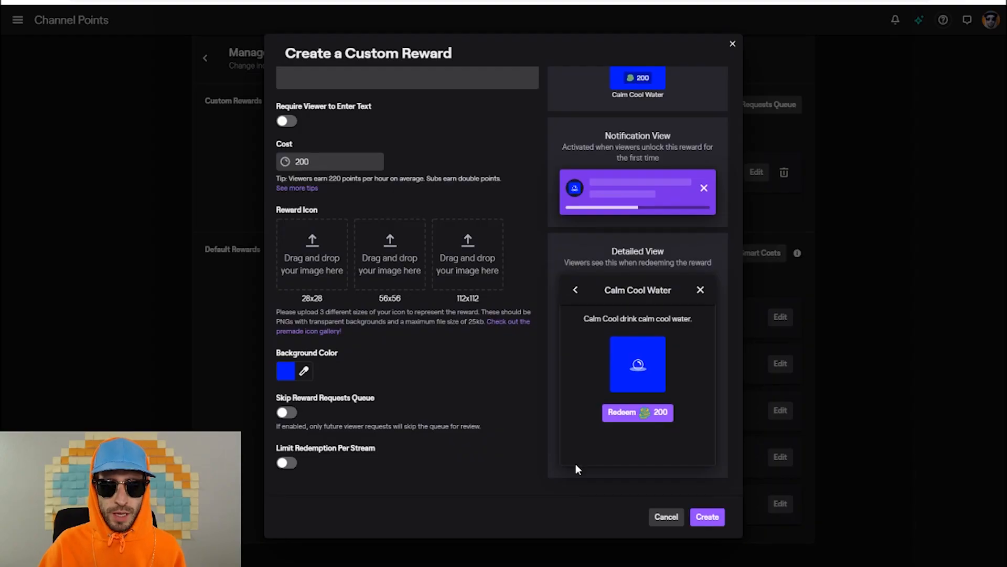
click(707, 516)
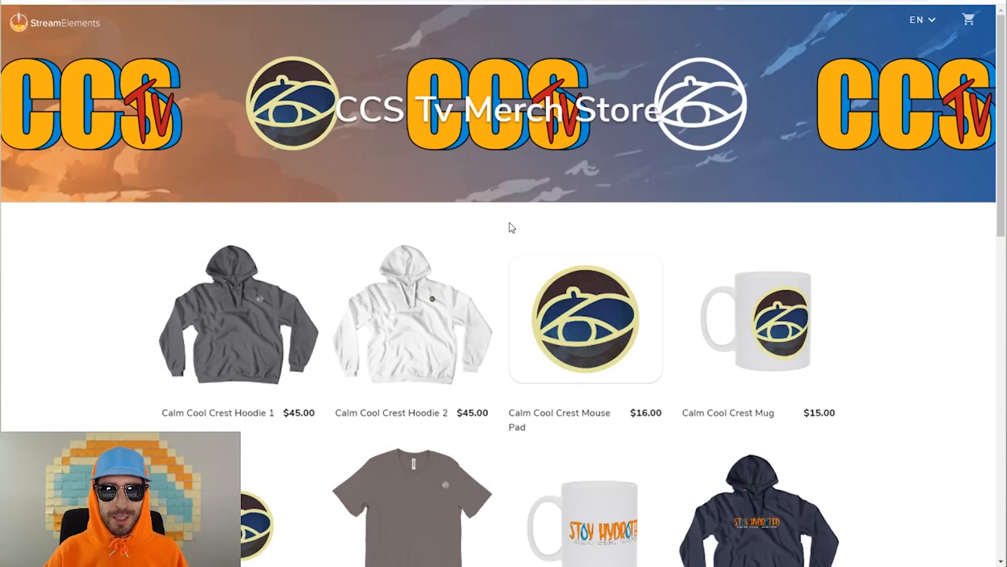
scroll(down, 3)
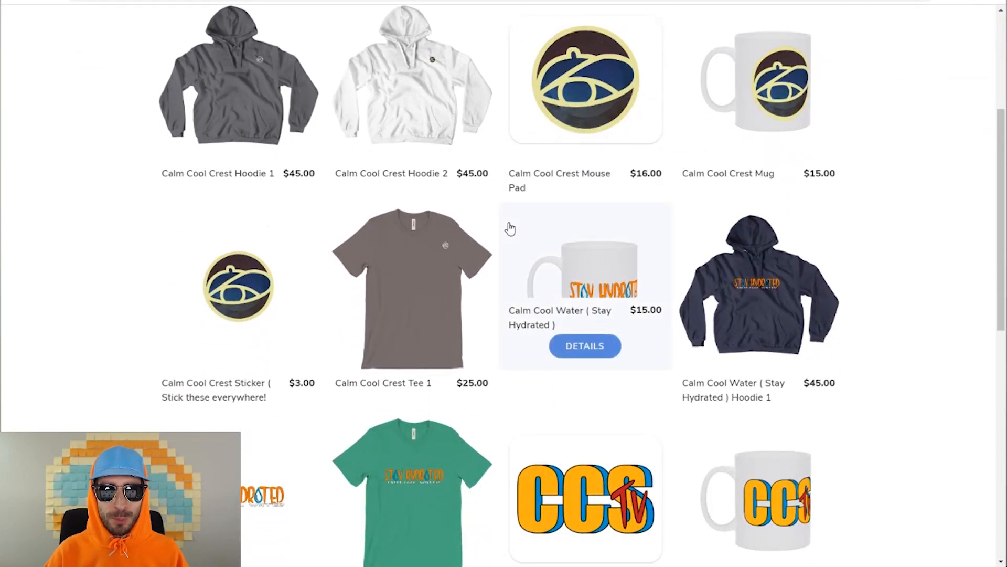
scroll(down, 3)
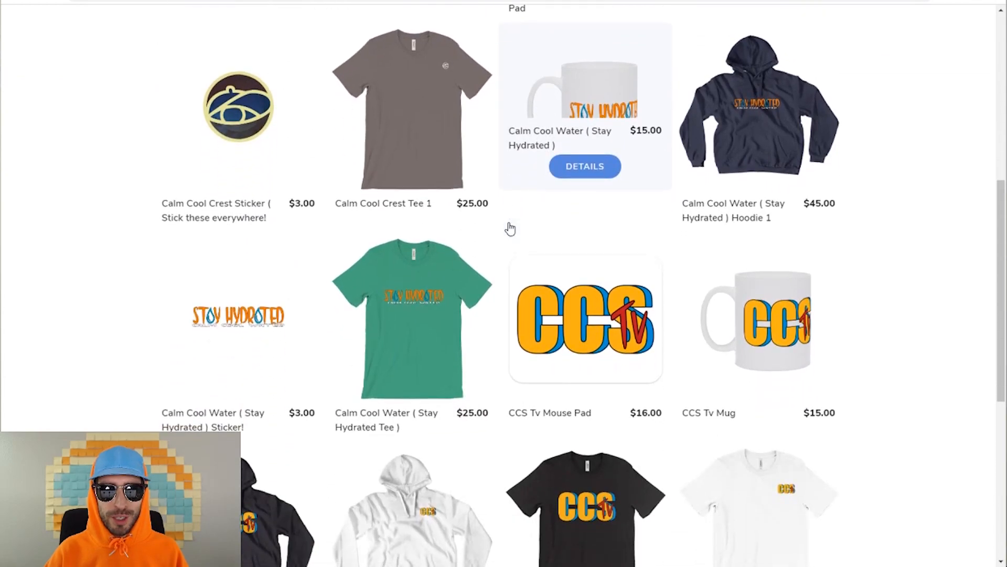
scroll(down, 3)
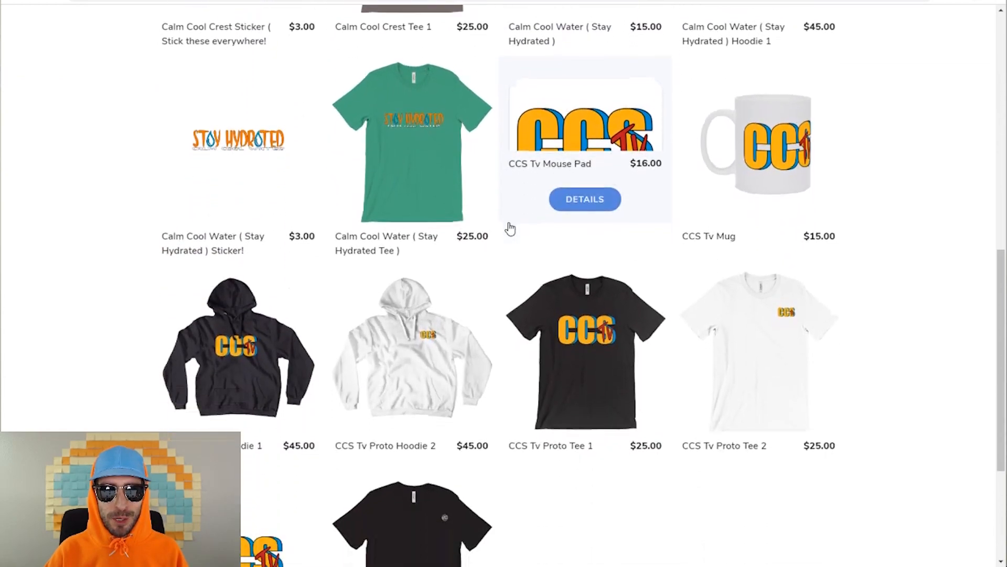